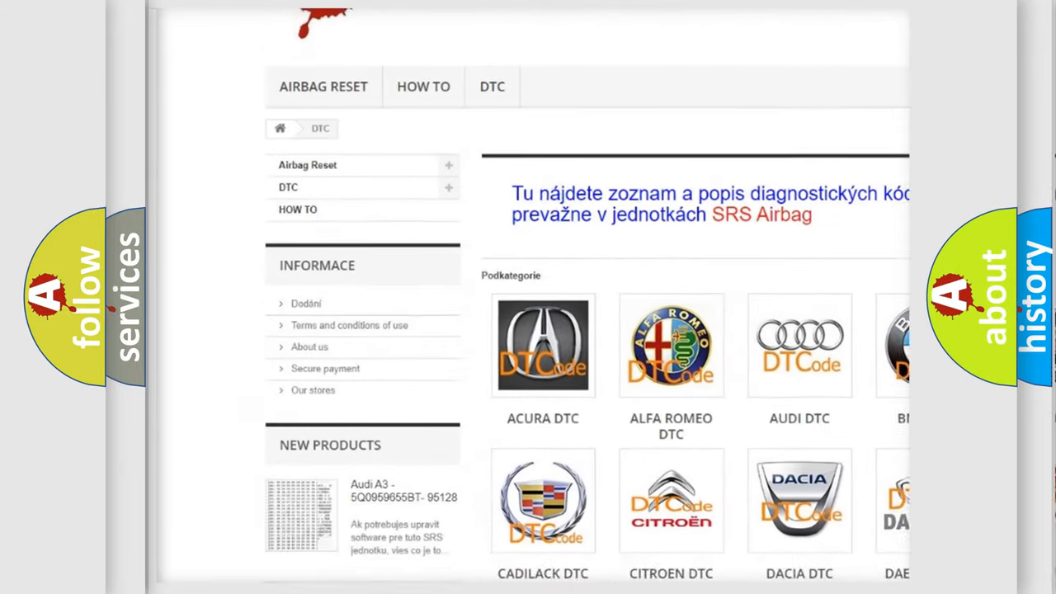
scroll("down", 3)
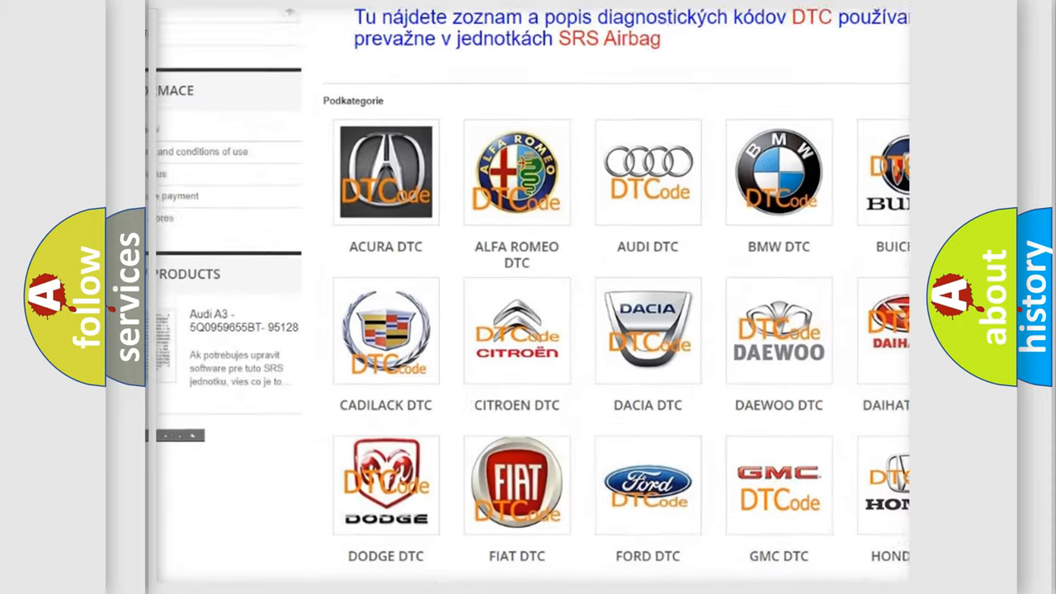
scroll("down", 3)
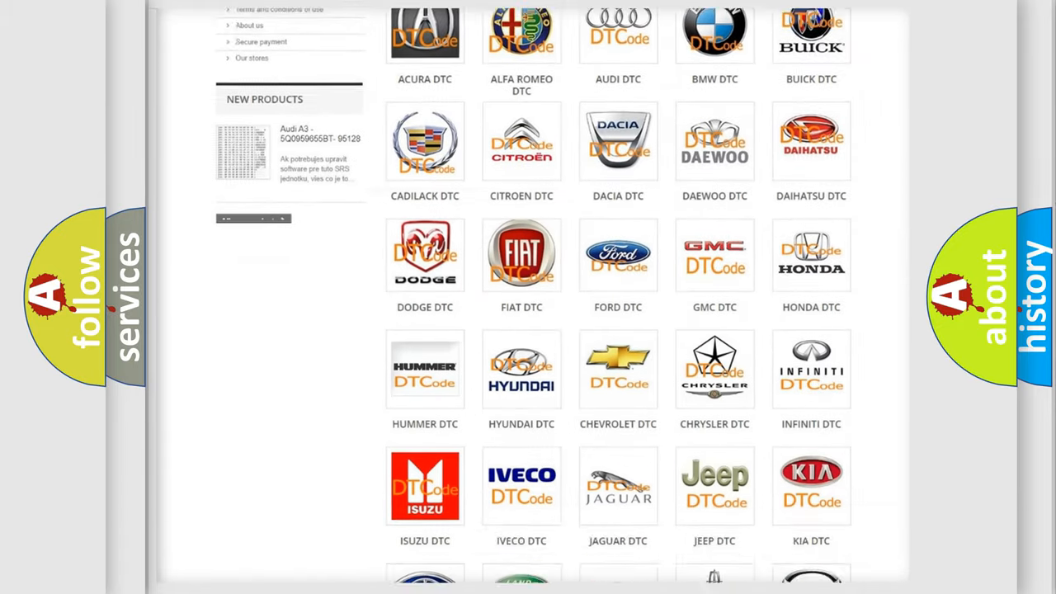
scroll("down", 3)
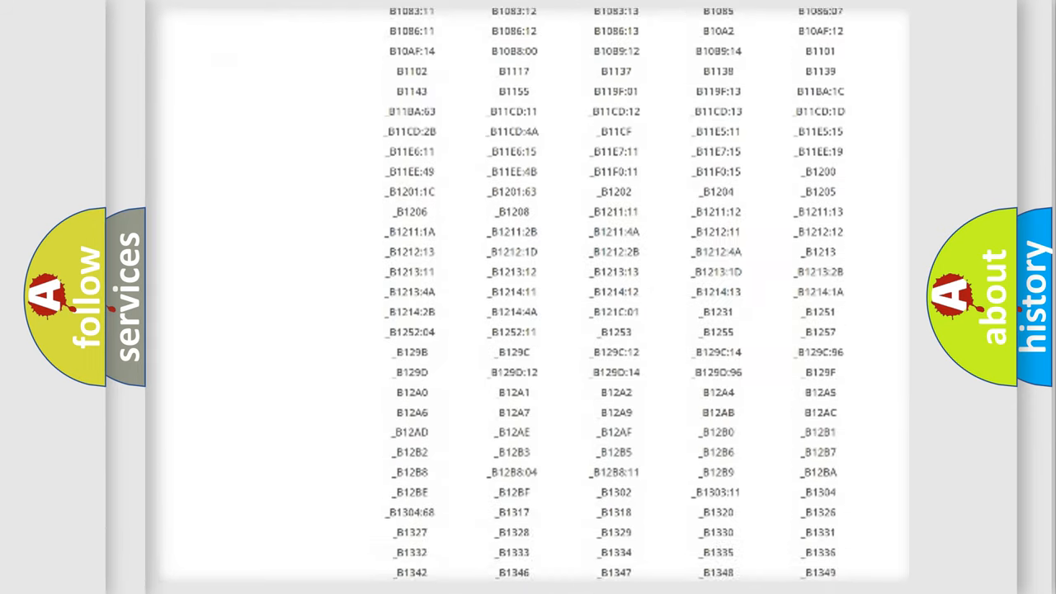
scroll("down", 3)
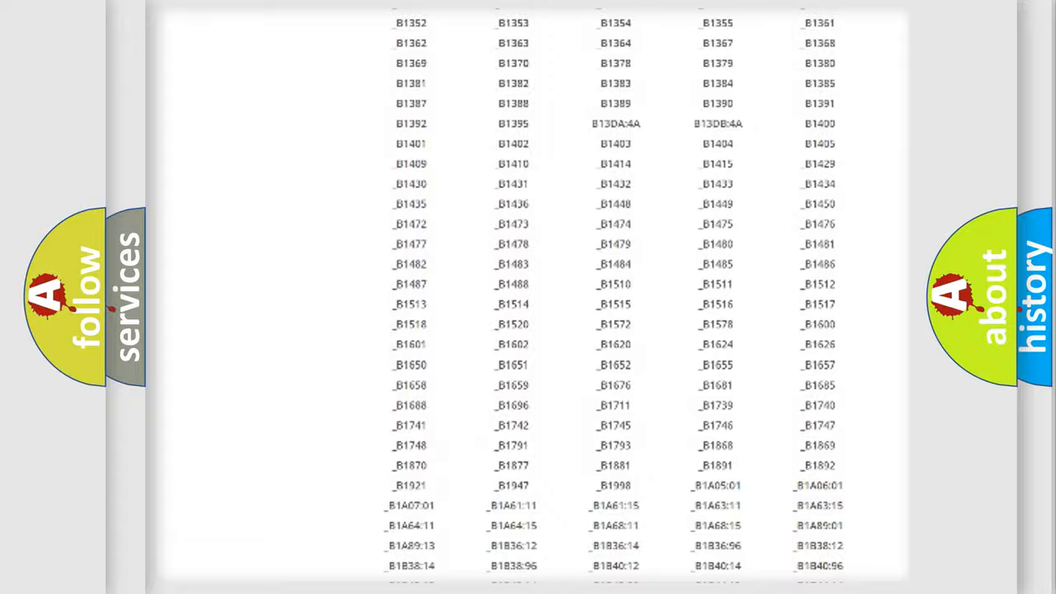
scroll("up", 3)
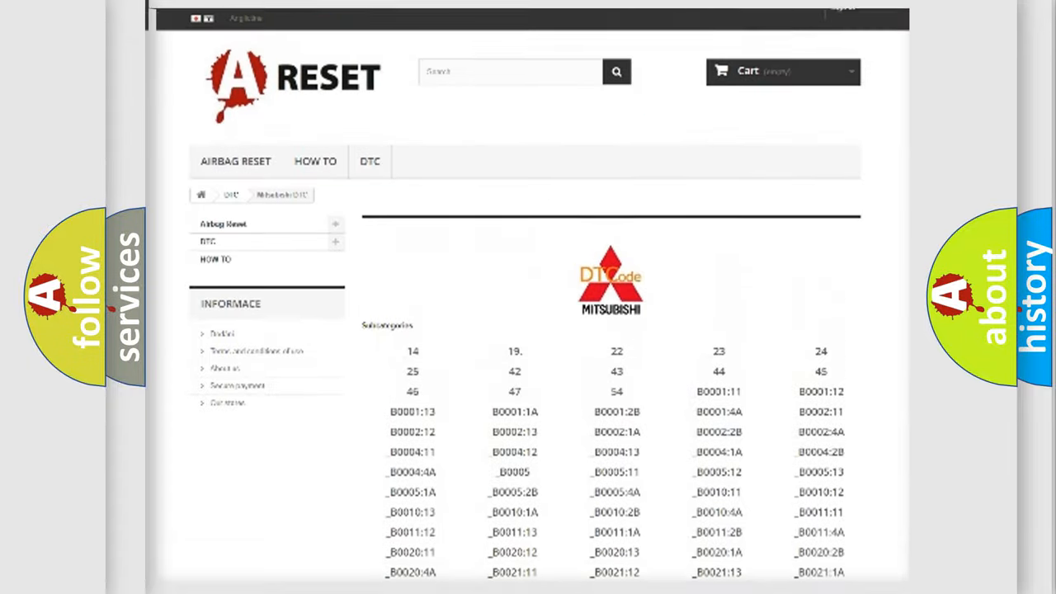